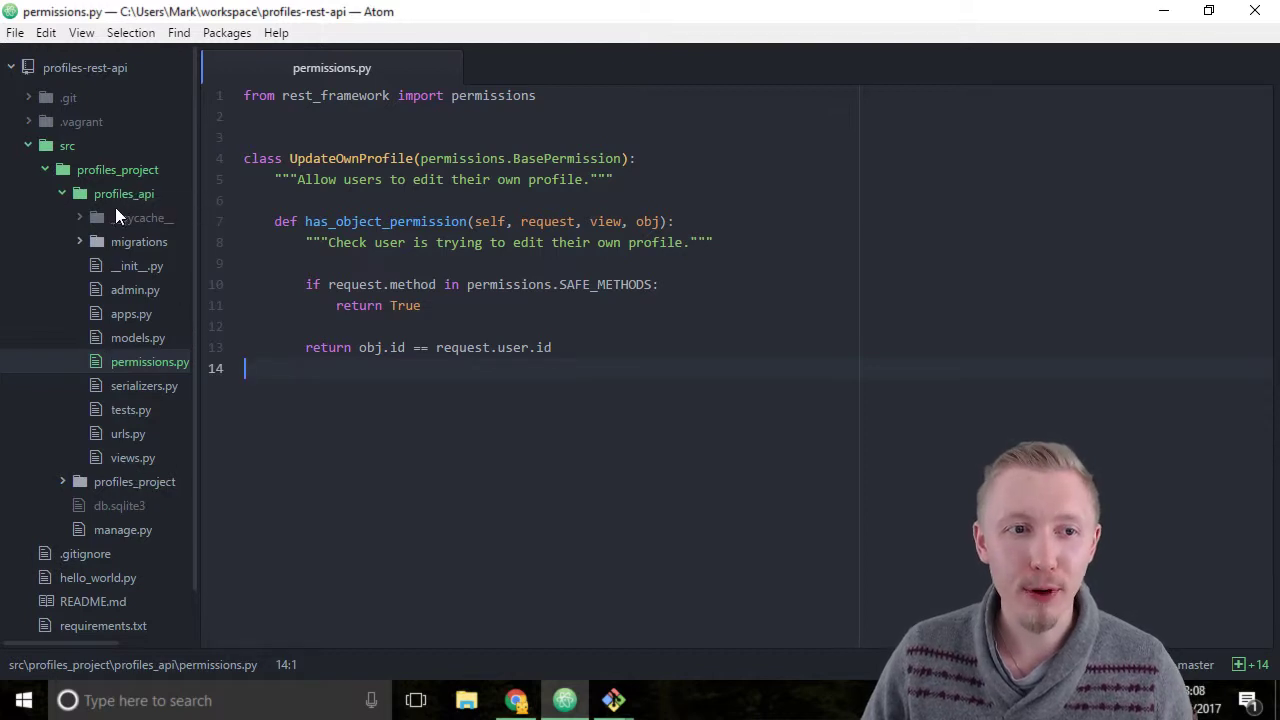
# - Switch to views.py in the profiles_api app from the project tree
pyautogui.click(120, 456)
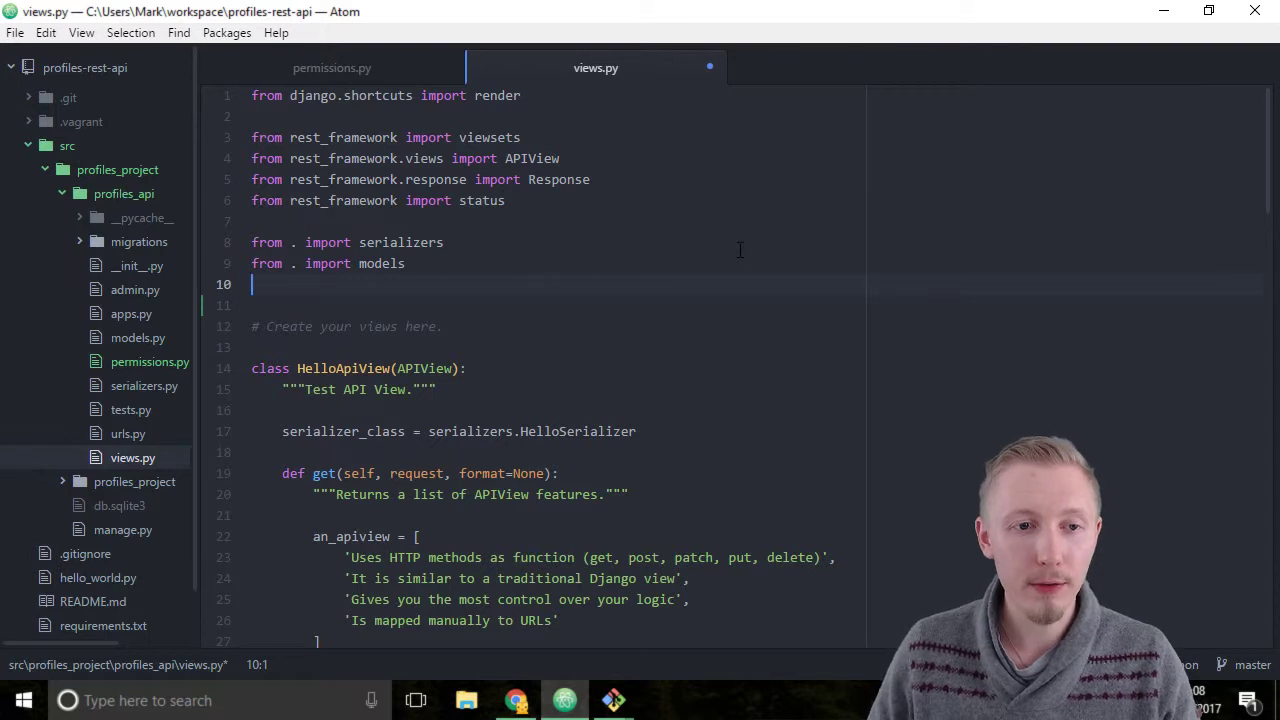
# - Add 'from . import permissions' below the models import in views.py
pyautogui.write('from .')
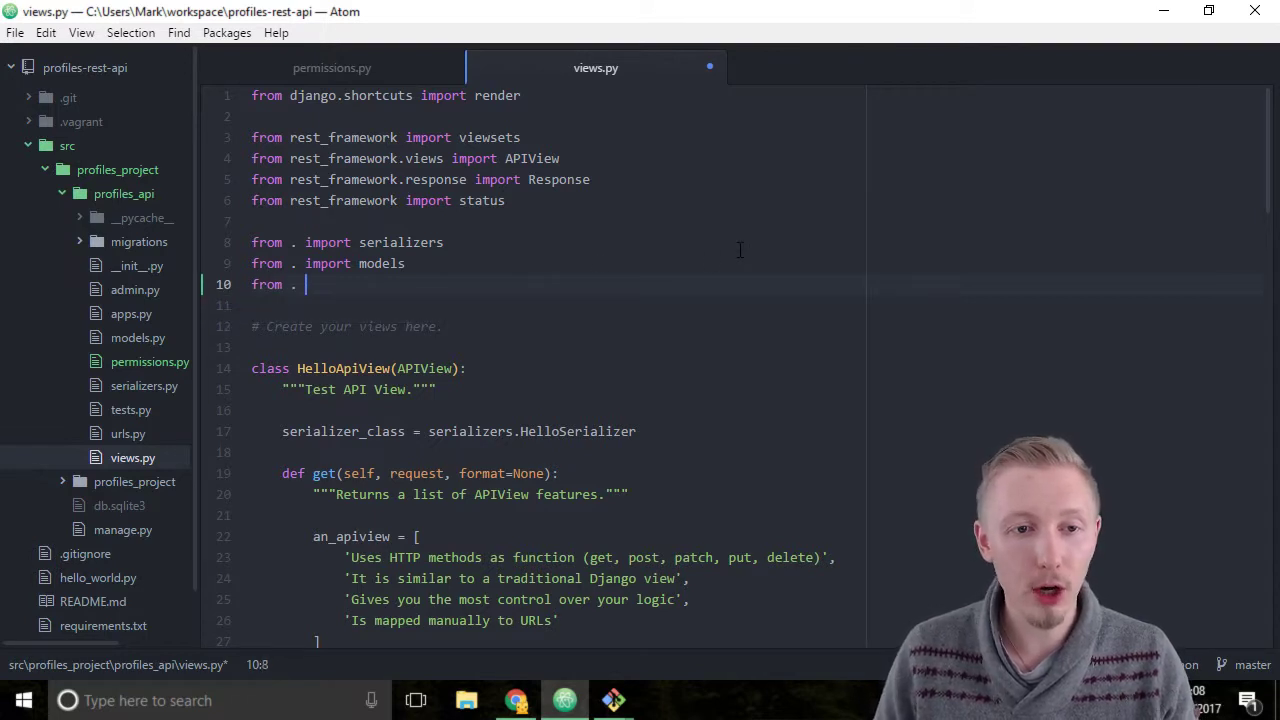
pyautogui.write('import permissions')
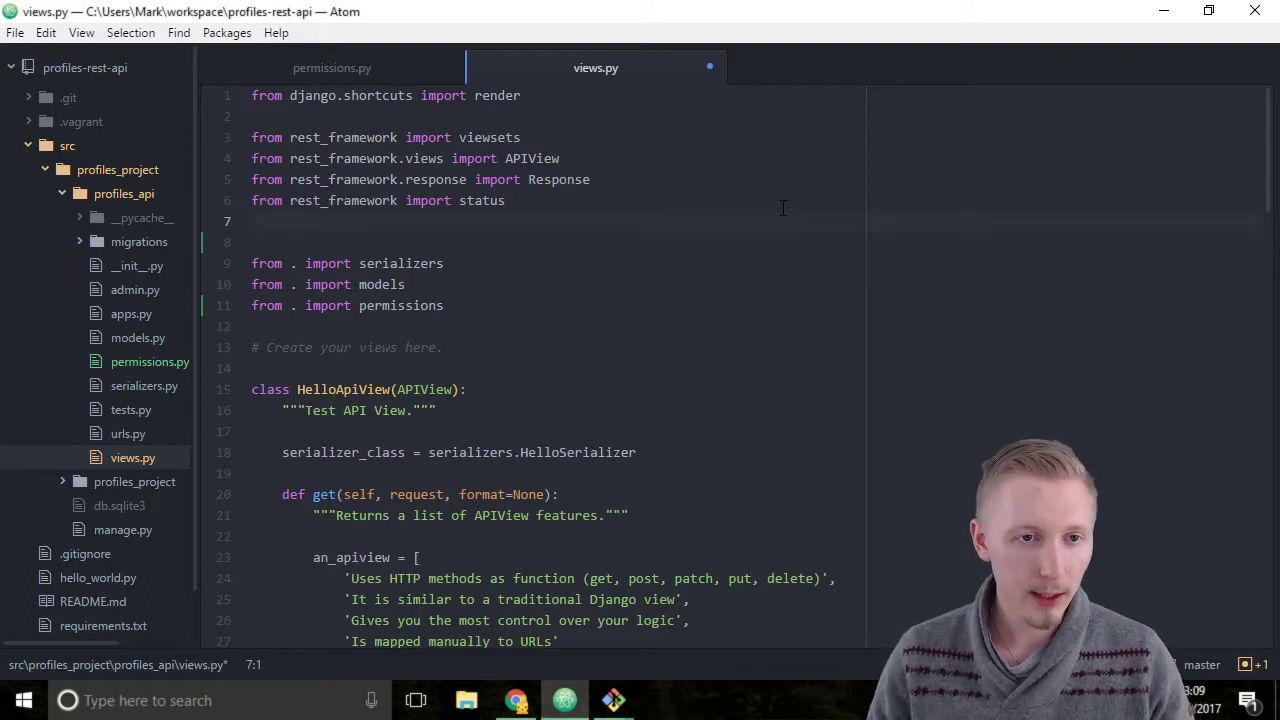
# - Add 'from rest_framework.authentication import TokenAuthentication' with the other rest_framework imports
pyautogui.write('from rest_framework.au')
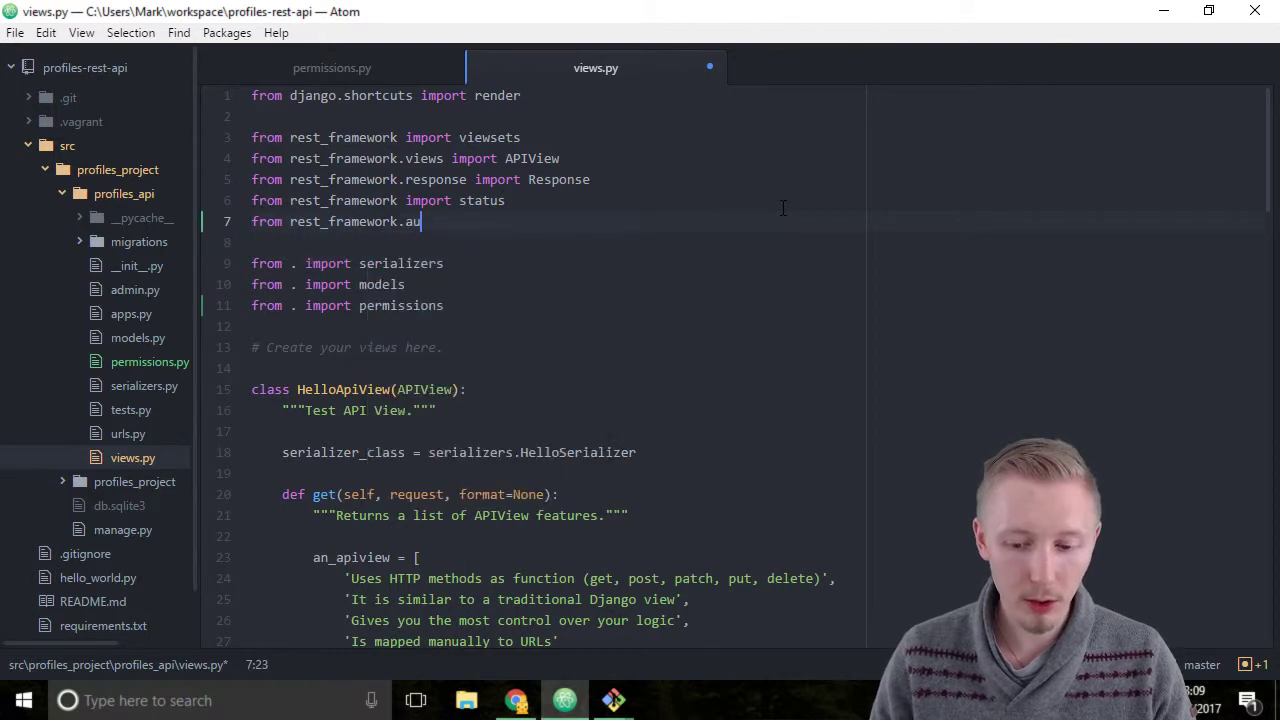
pyautogui.write('thentication im')
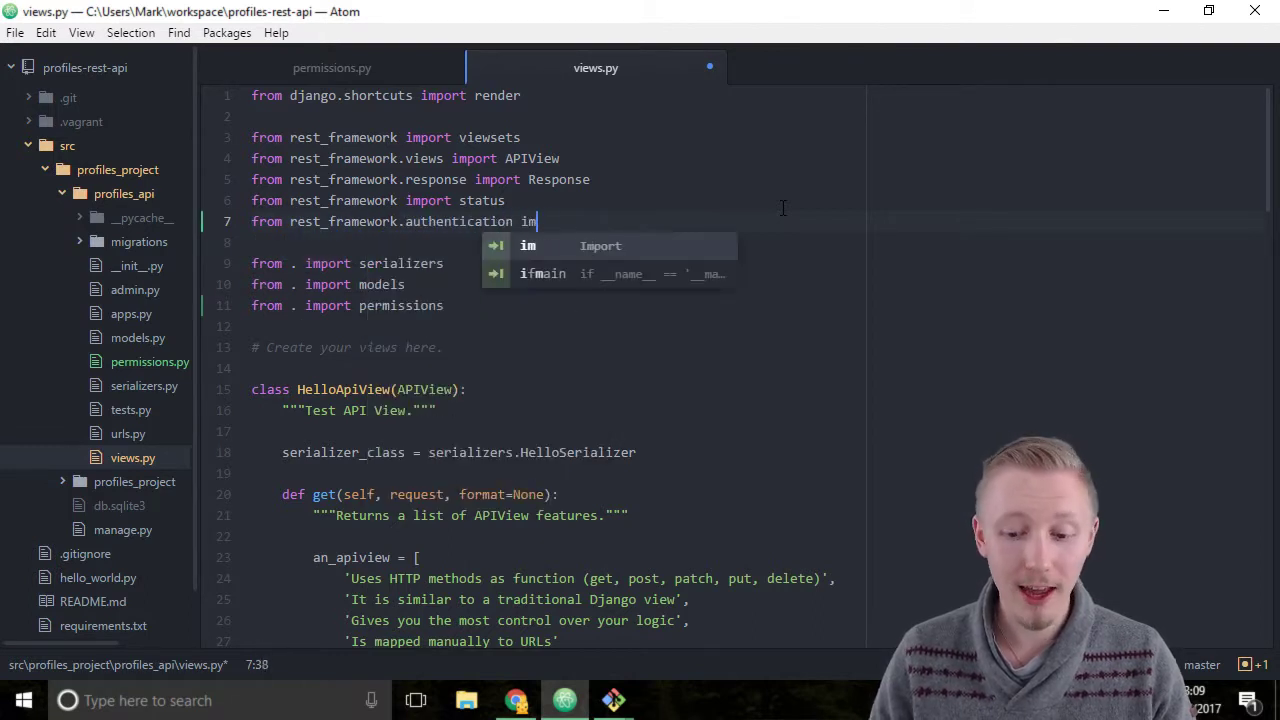
pyautogui.write('port TokenA')
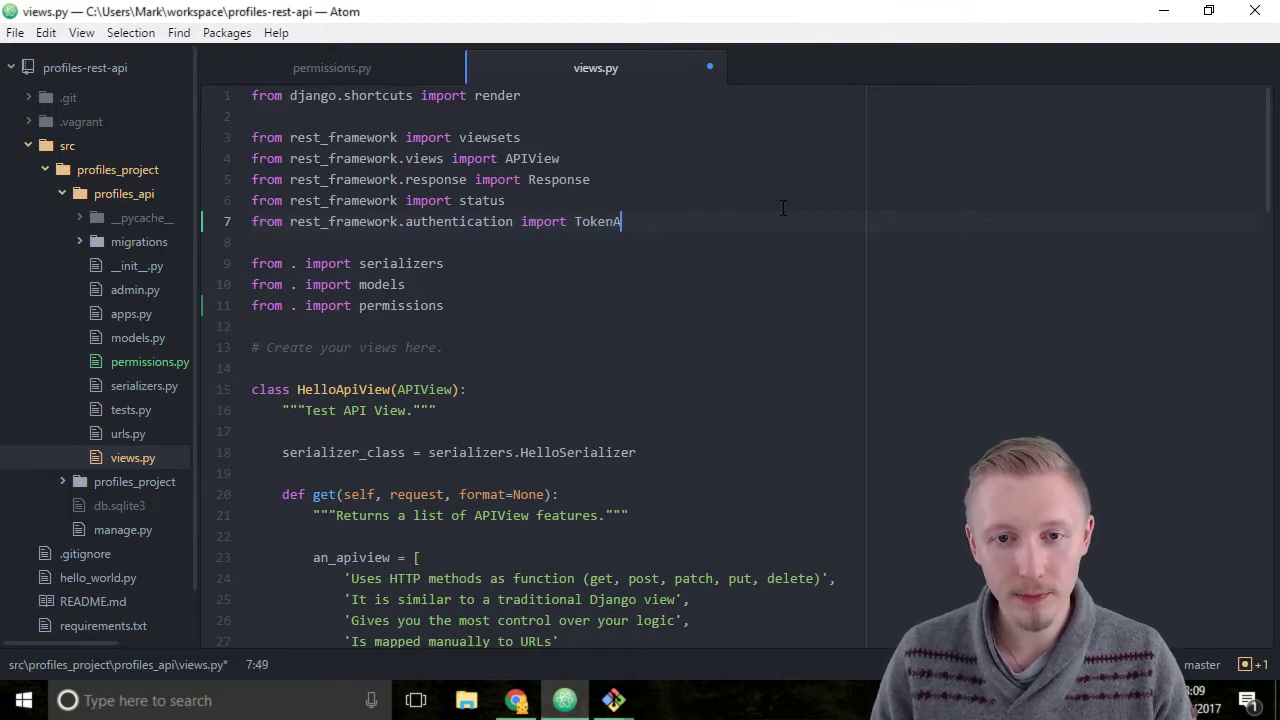
pyautogui.write('uthentication')
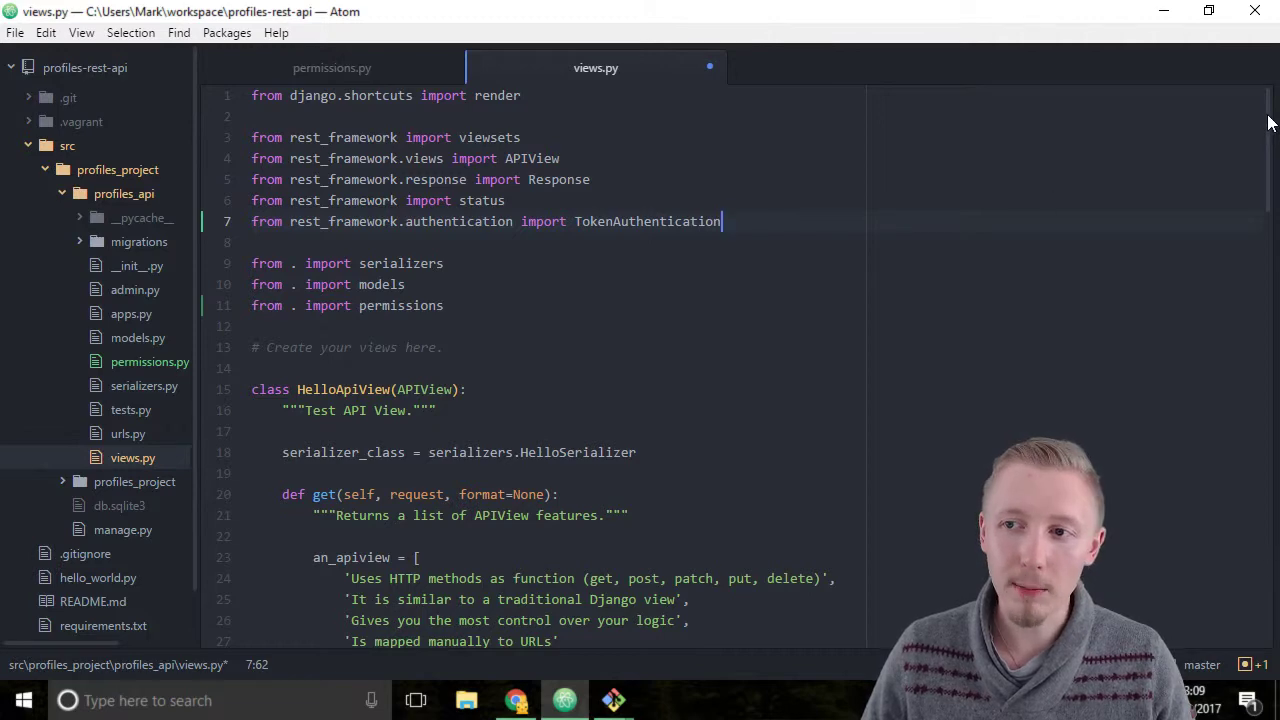
# - Start a new line inside UserProfileViewSet after its queryset definition
pyautogui.scroll(-3)
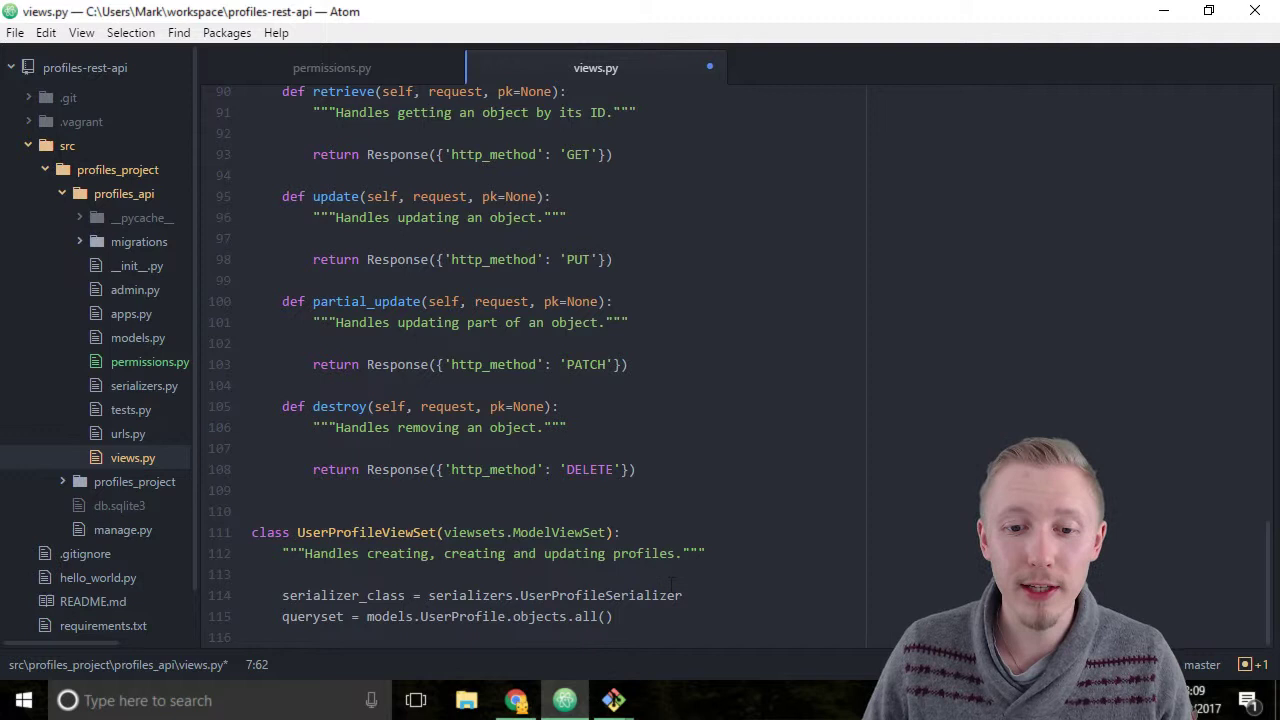
pyautogui.click(612, 616)
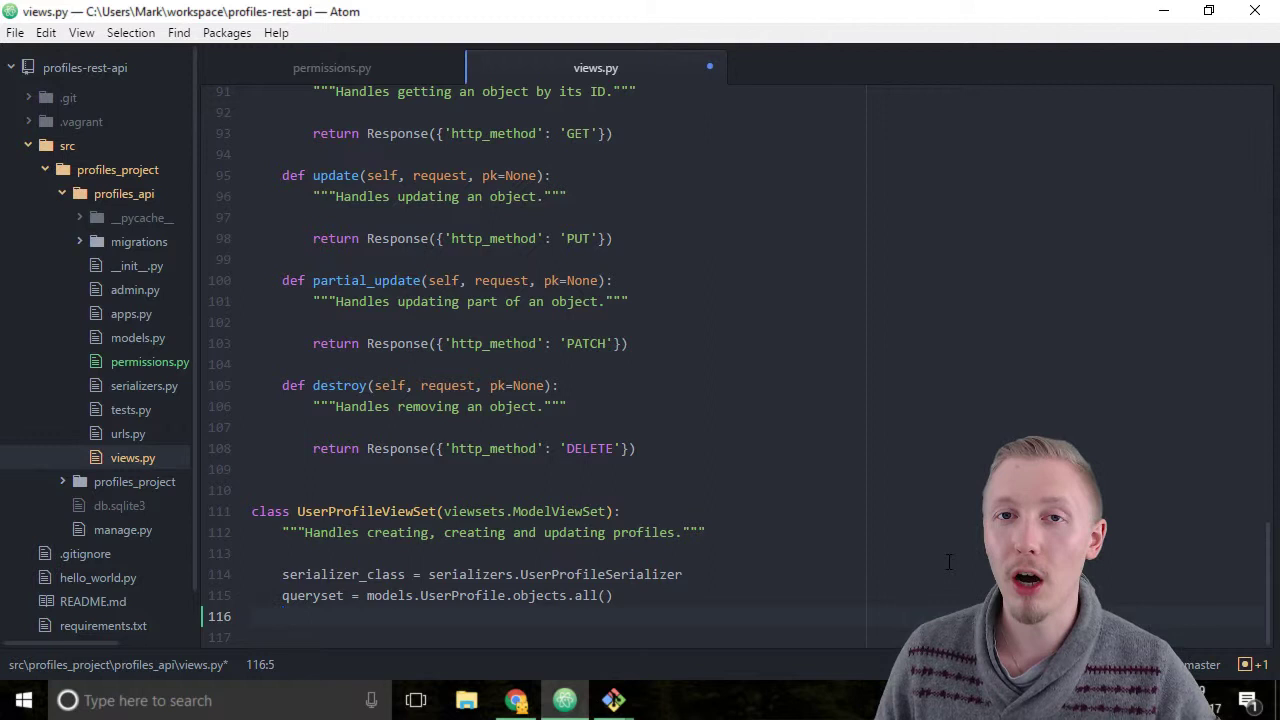
# - Write 'authentication_classes = (TokenAuthentication,)' in UserProfileViewSet
pyautogui.write('authentication_classes =')
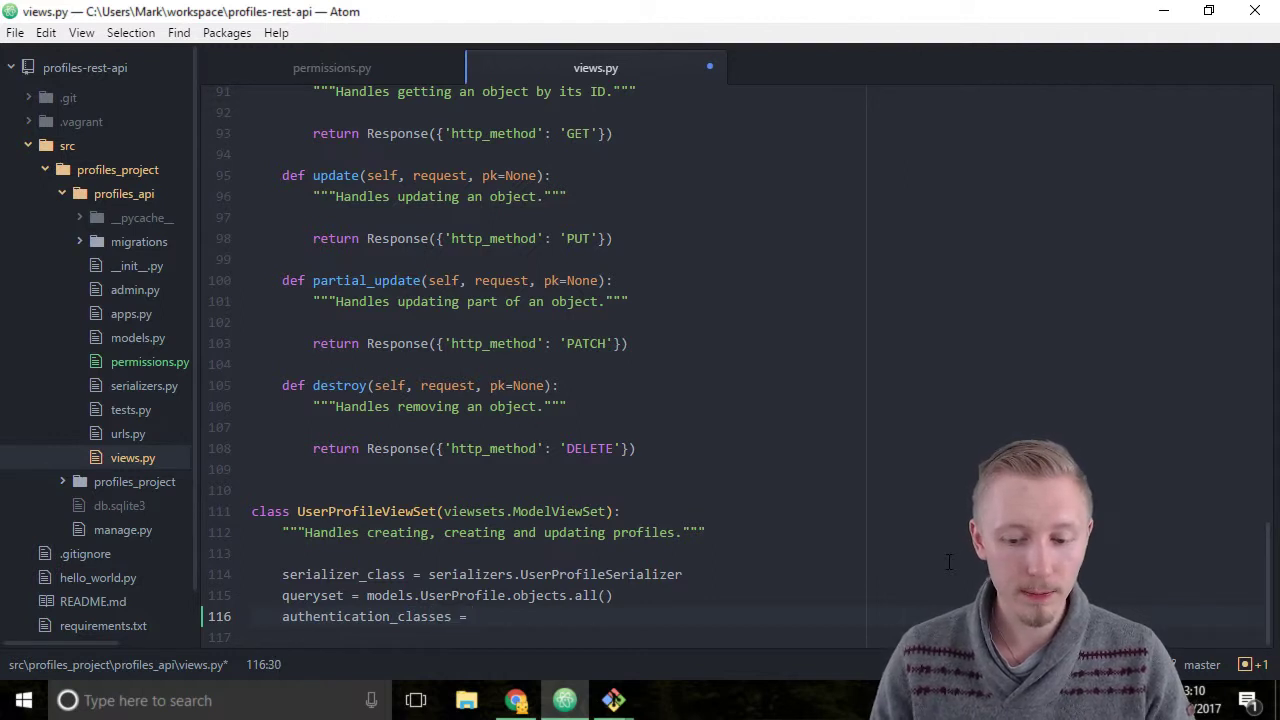
pyautogui.write('()')
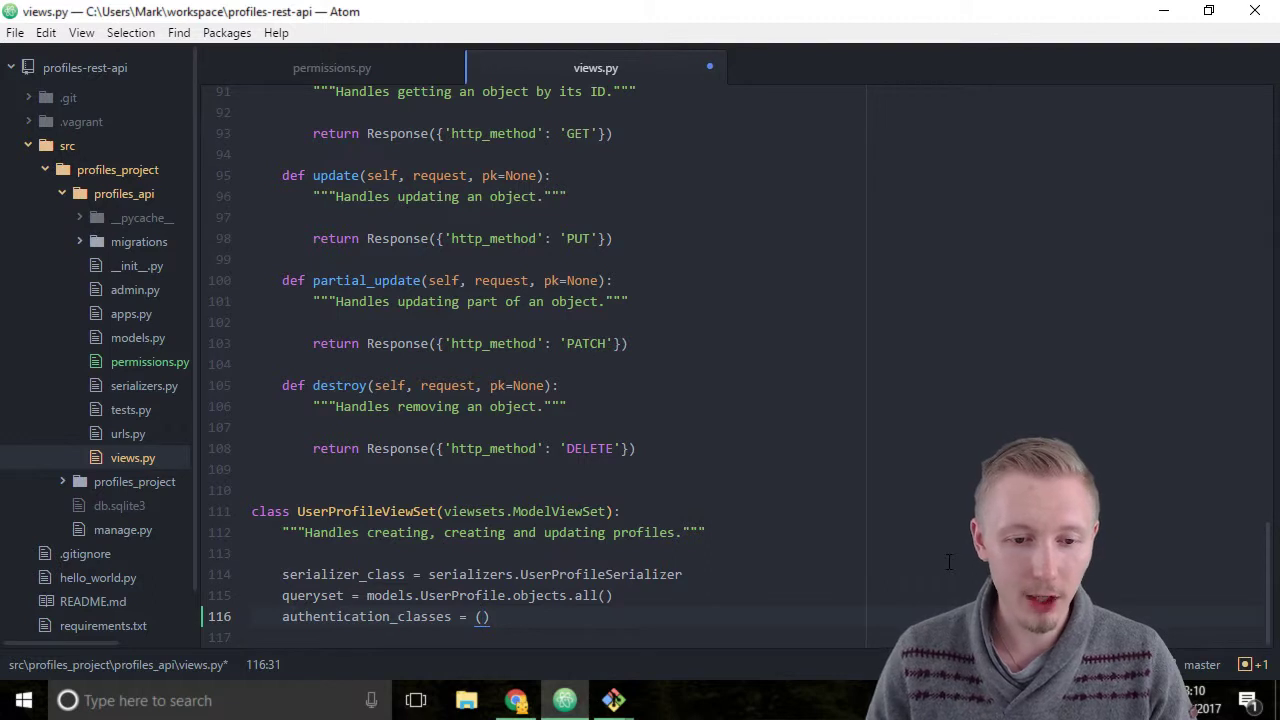
pyautogui.write('TokenAu')
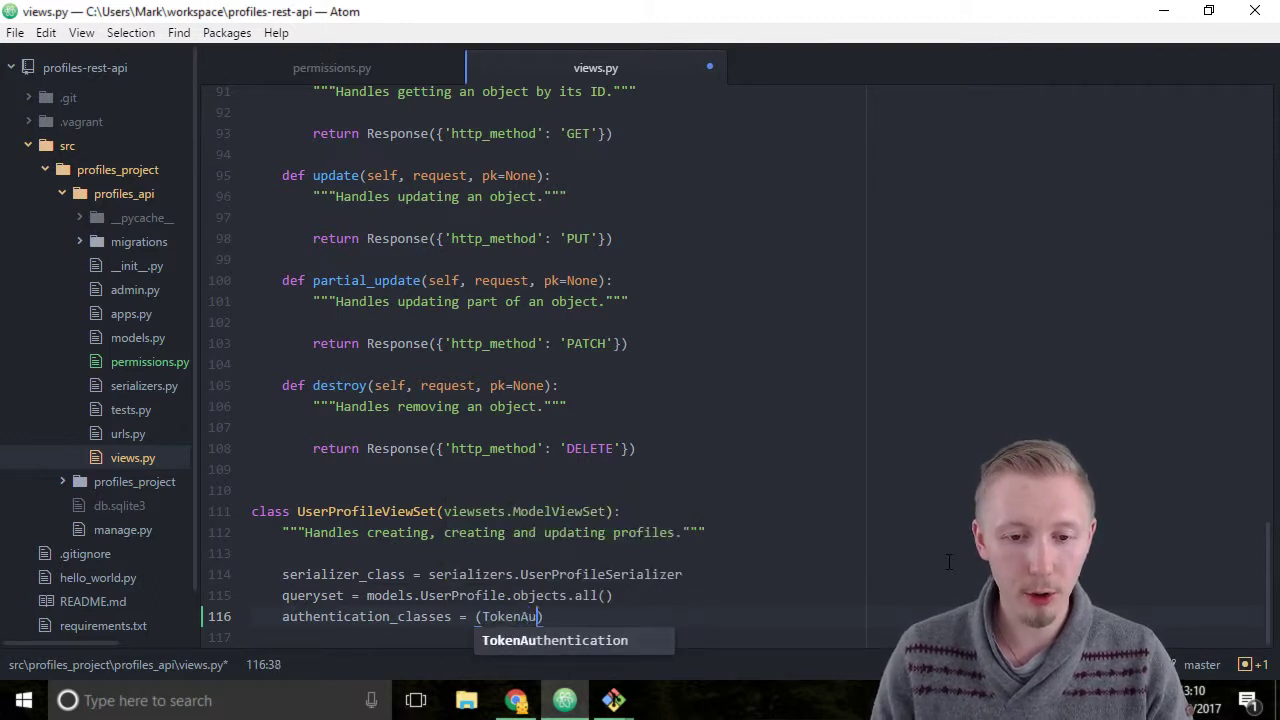
pyautogui.press('Tab')
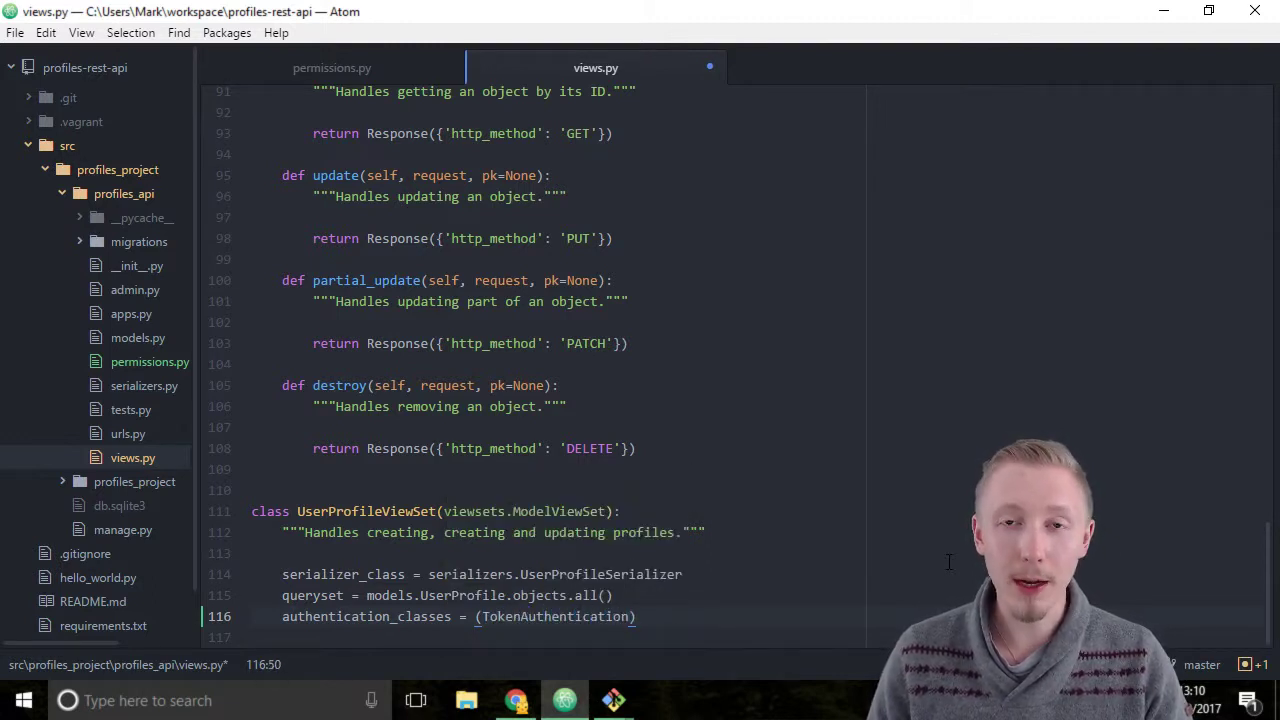
pyautogui.write(',')
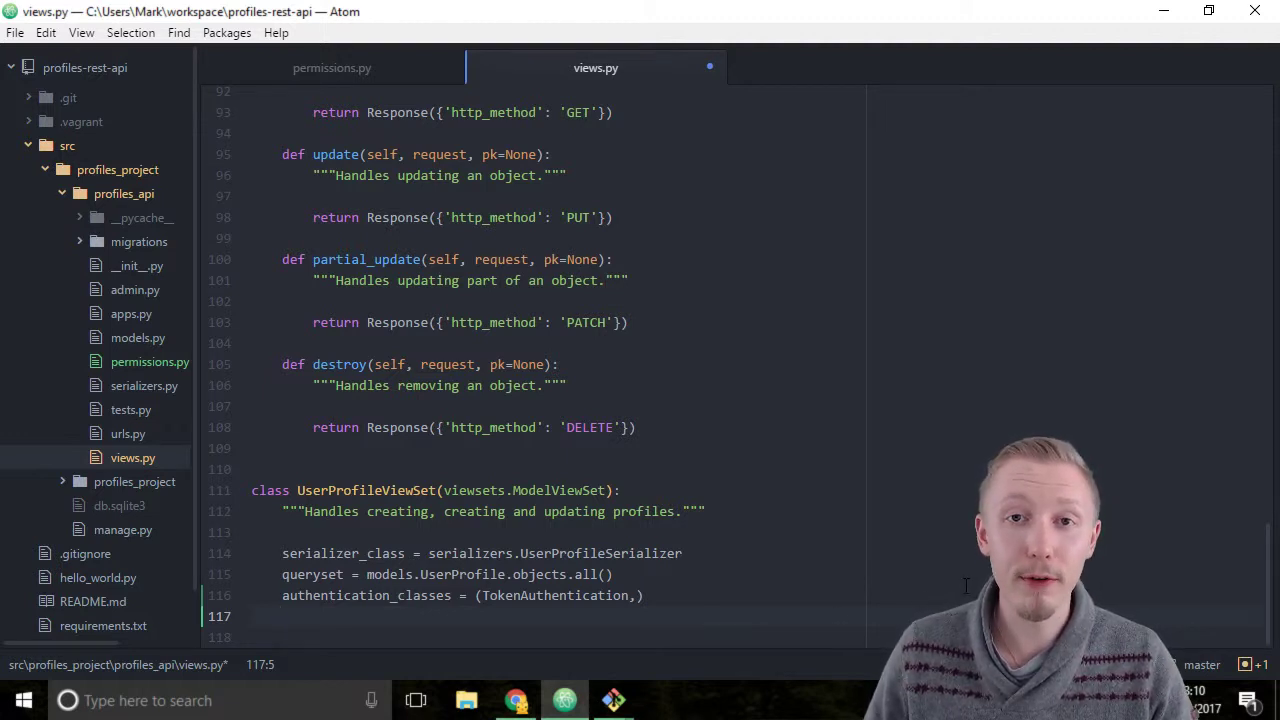
# - Write 'permission_classes = (permissions.UpdateOwnProfile,)' in UserProfileViewSet
pyautogui.write('per')
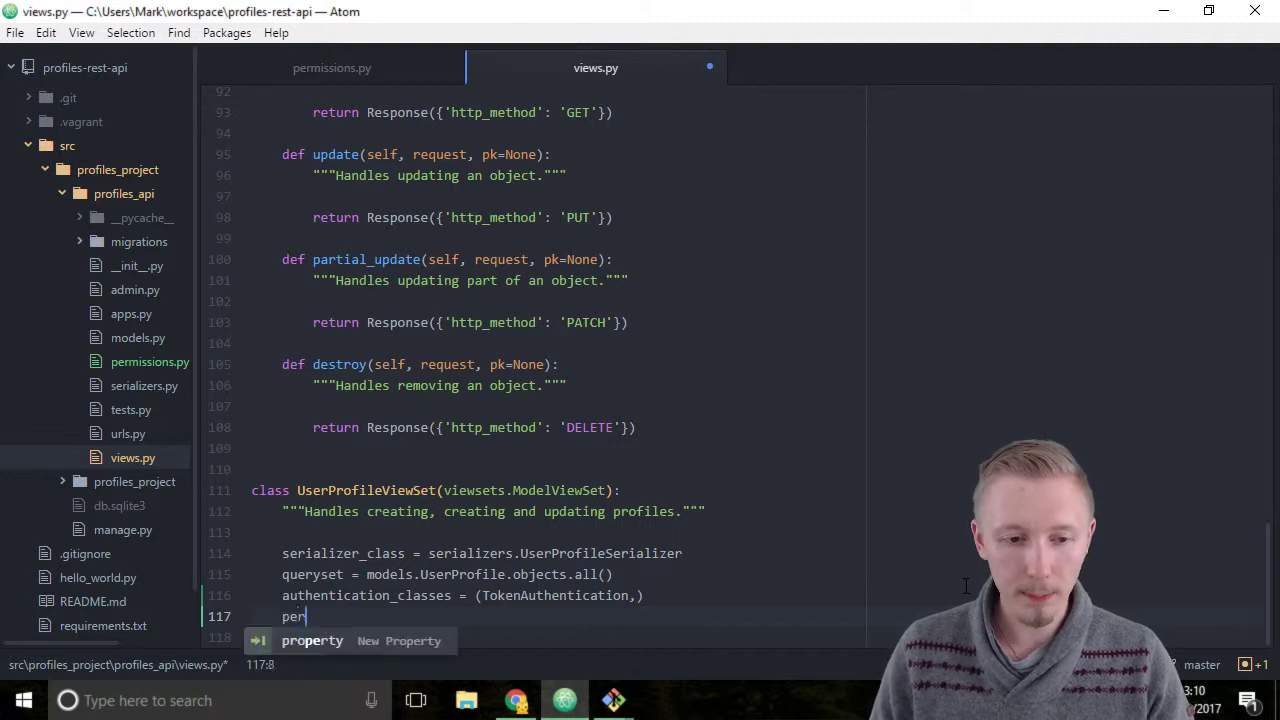
pyautogui.write('mission_classes =')
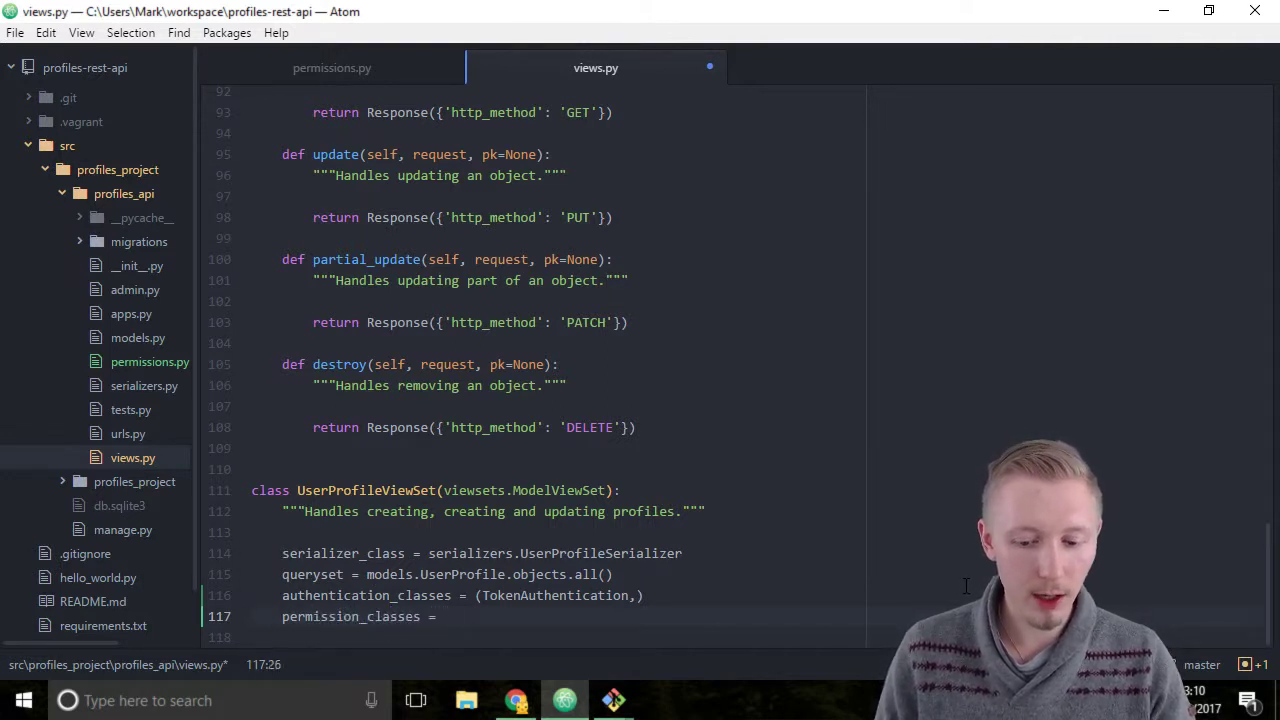
pyautogui.write('(permissions.UpdateOwnProfile')
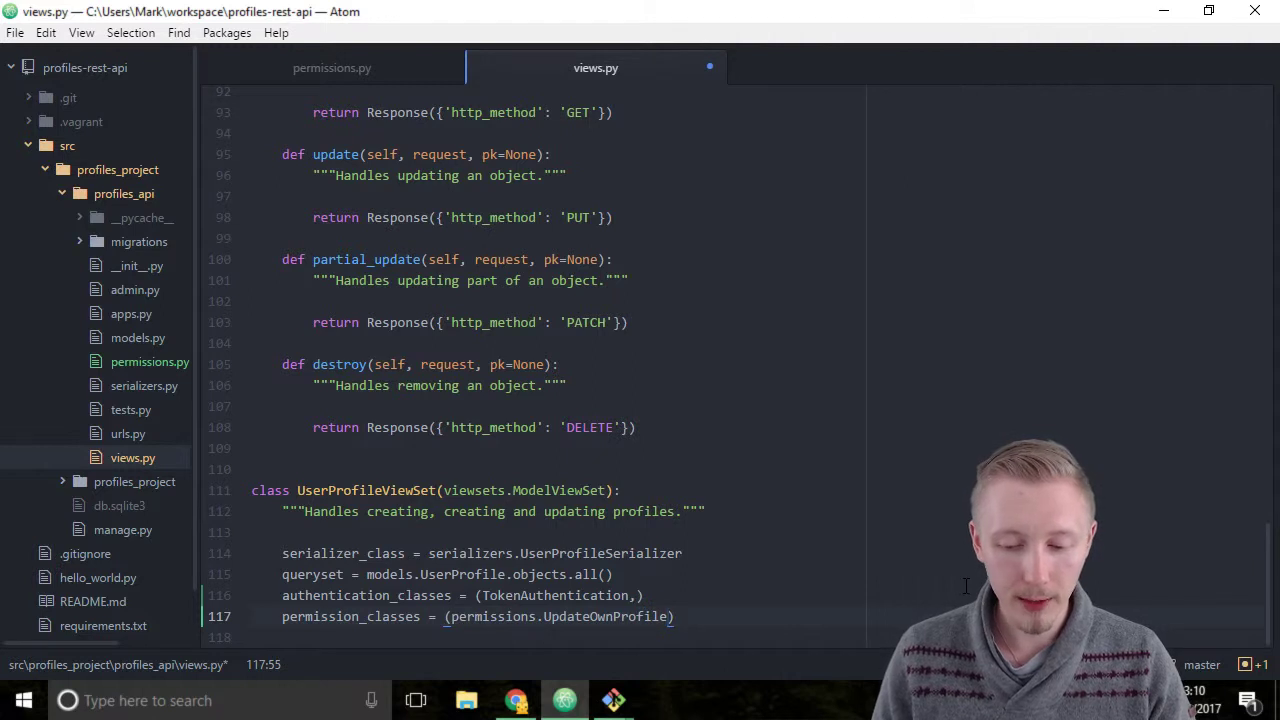
pyautogui.write(',')
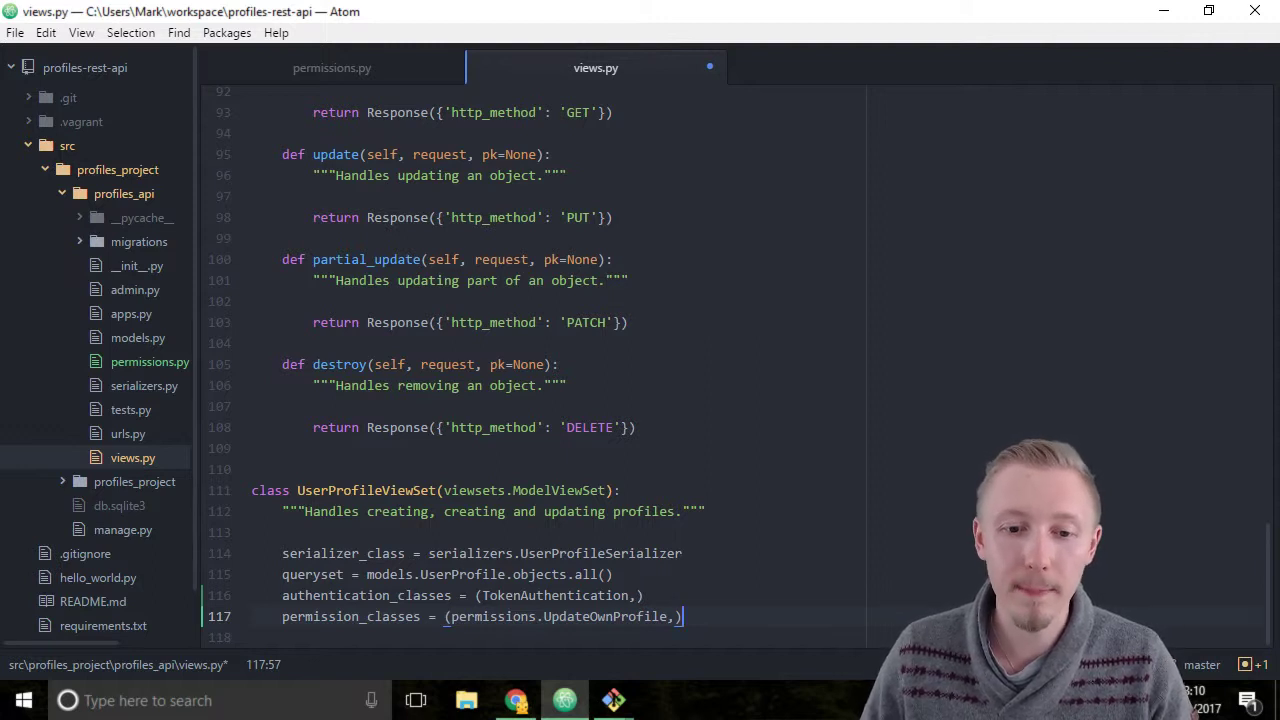
# - Insert a blank line after the permission_classes setting
pyautogui.click(642, 596)
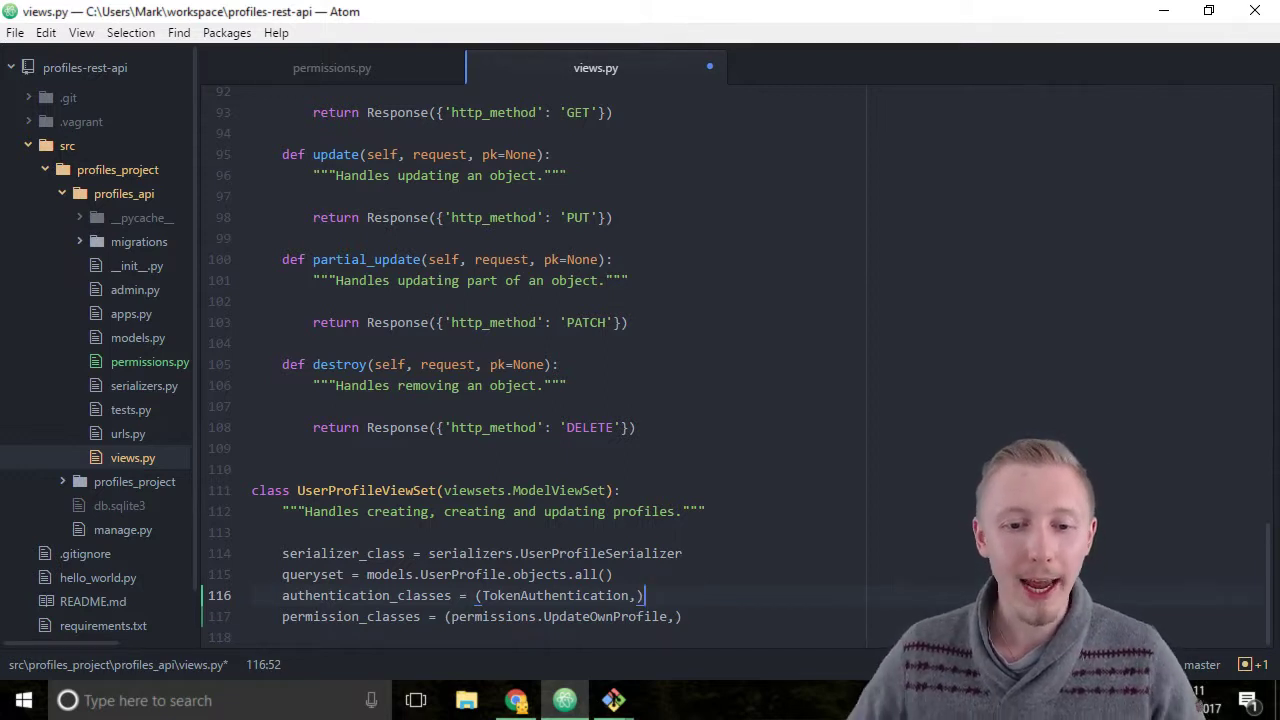
pyautogui.doubleClick(552, 596)
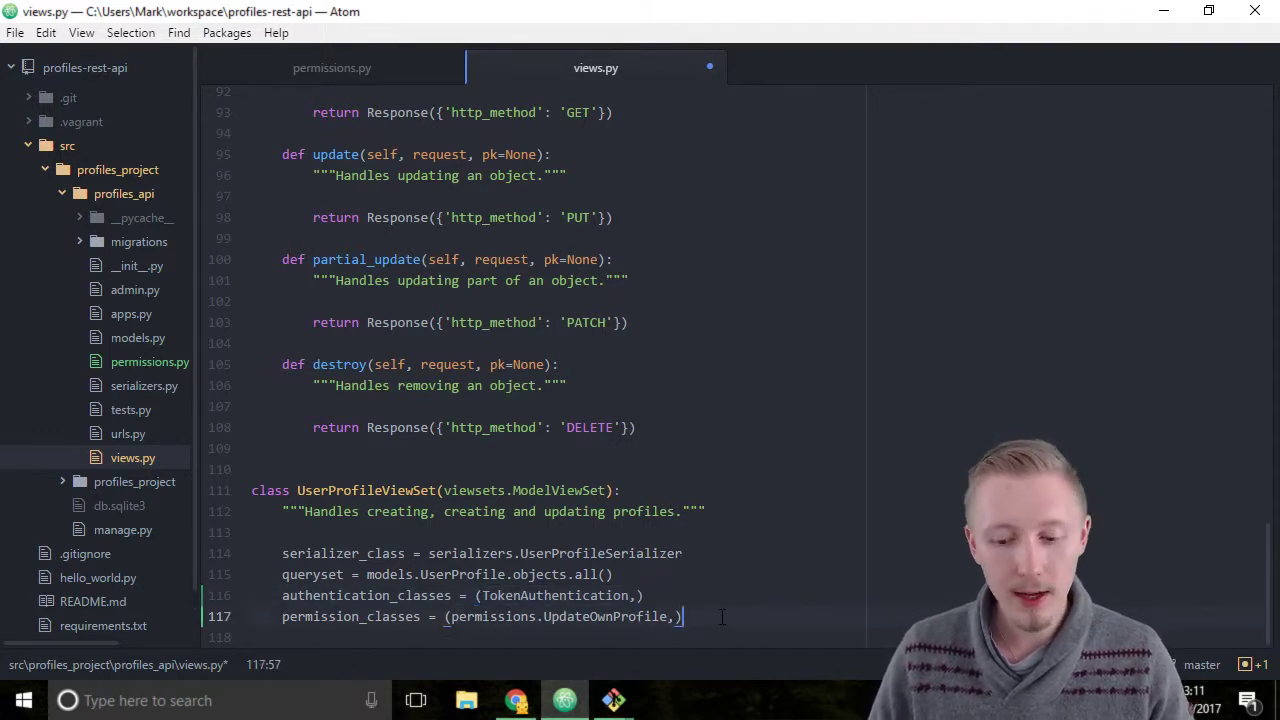
pyautogui.press('Enter')
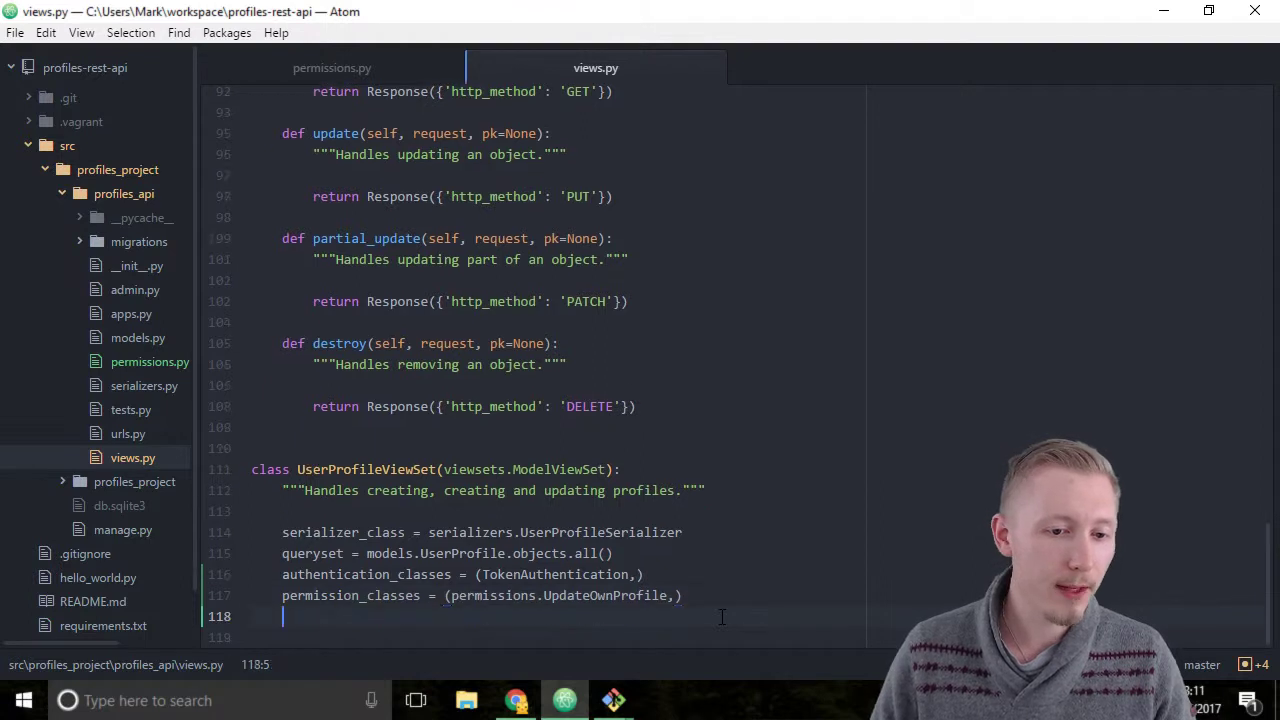